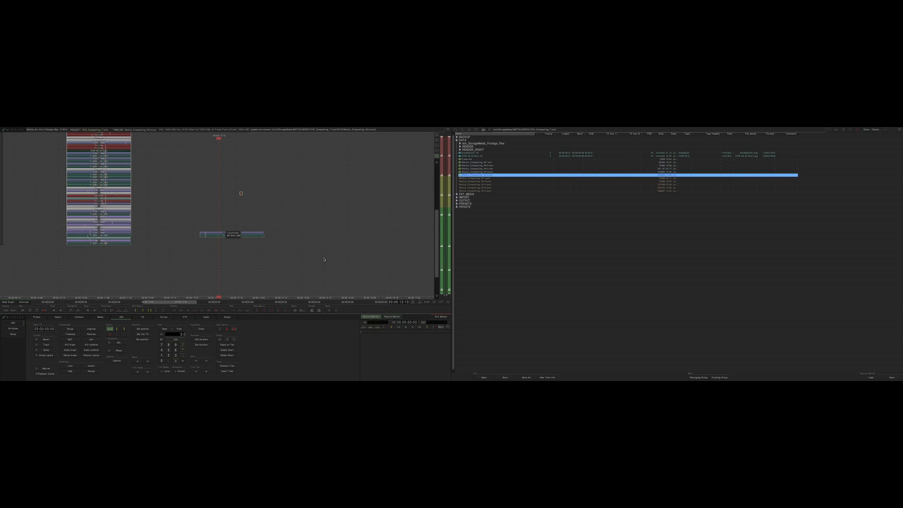
mouse_move(281, 266)
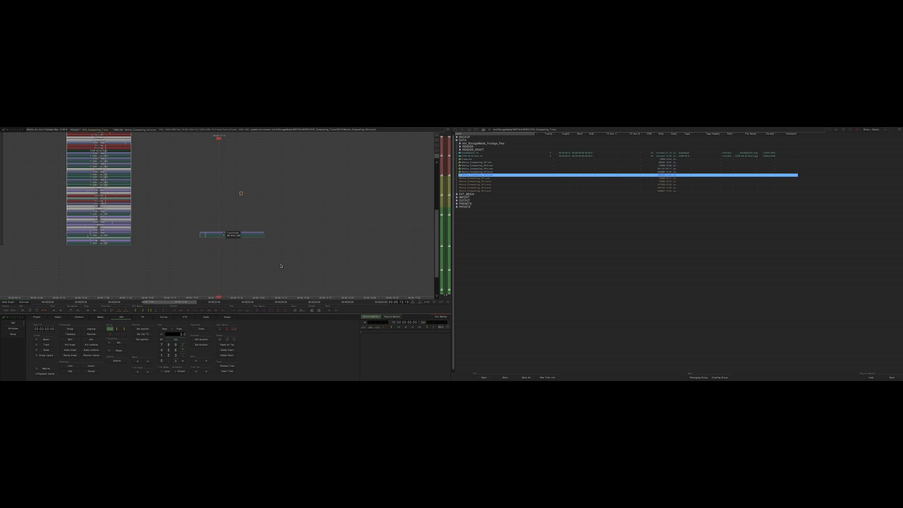
mouse_move(171, 197)
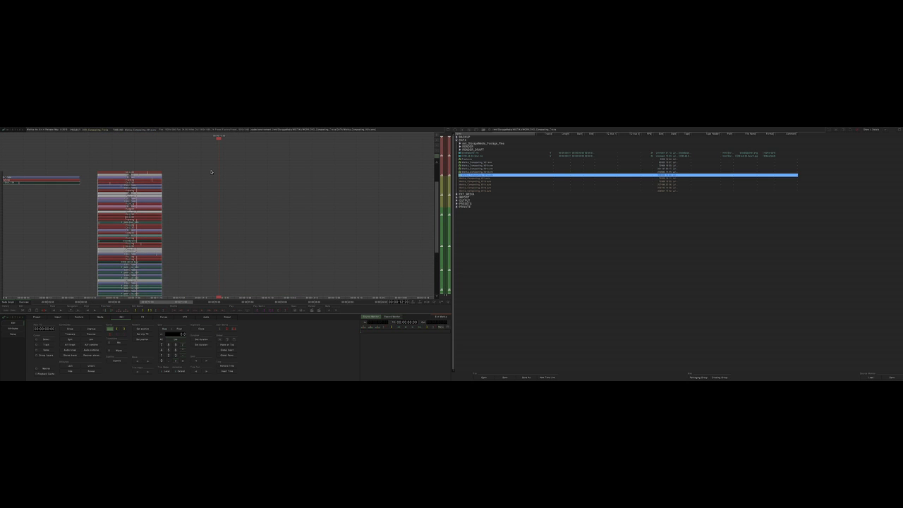
mouse_move(172, 166)
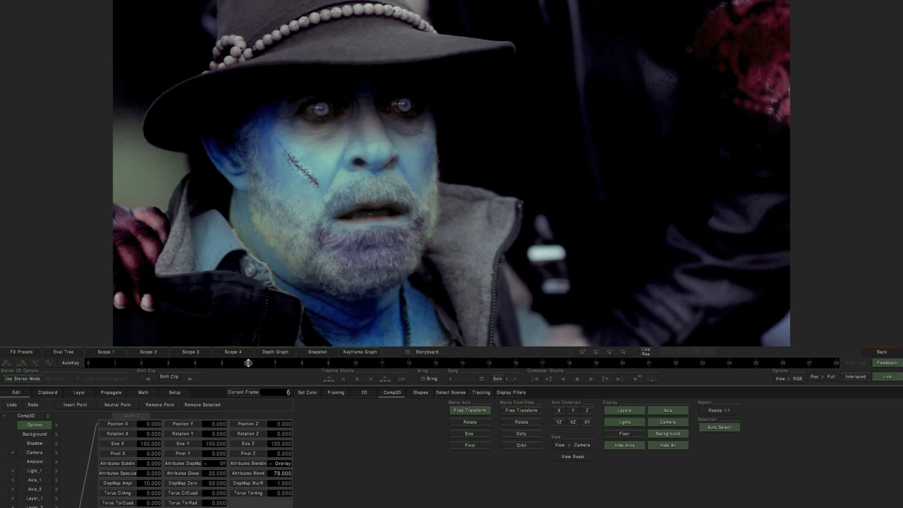
View the Framing settings (1920×1080 source and result) and scrub the shot to frame 14.
click(308, 392)
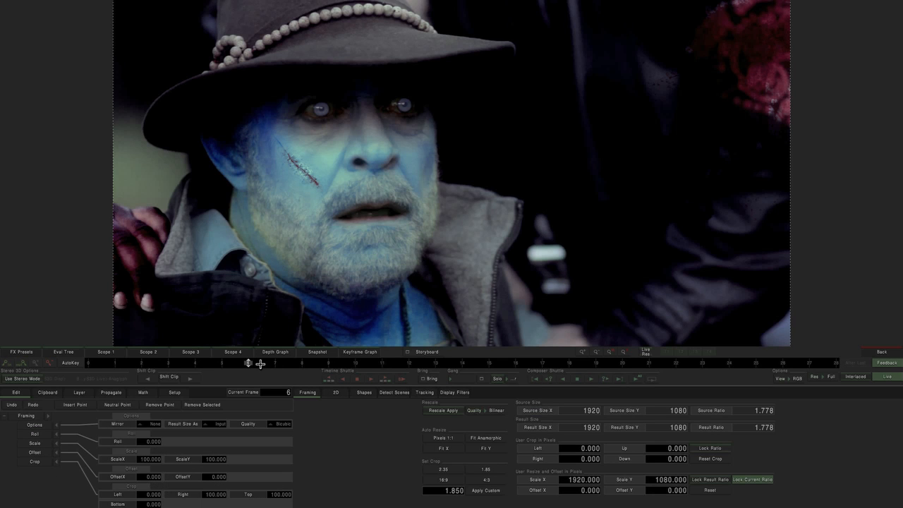
drag(249, 363, 355, 363)
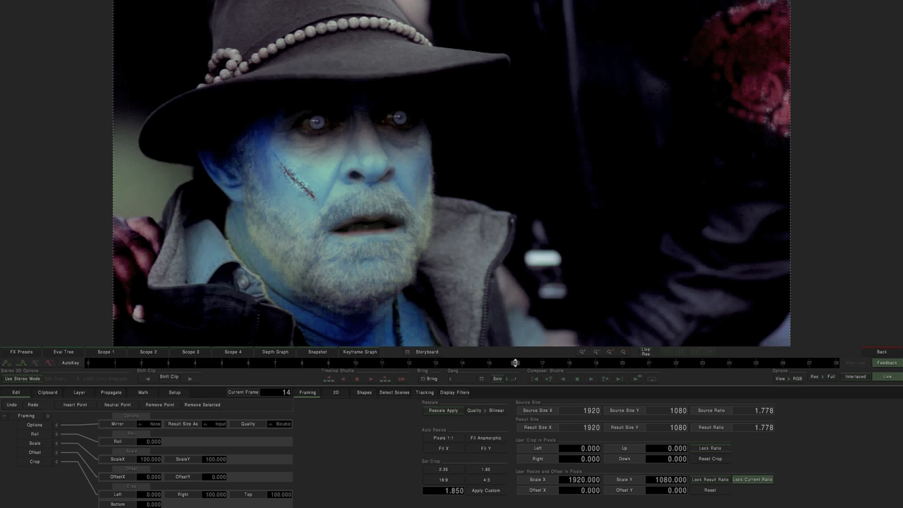
mouse_move(39, 141)
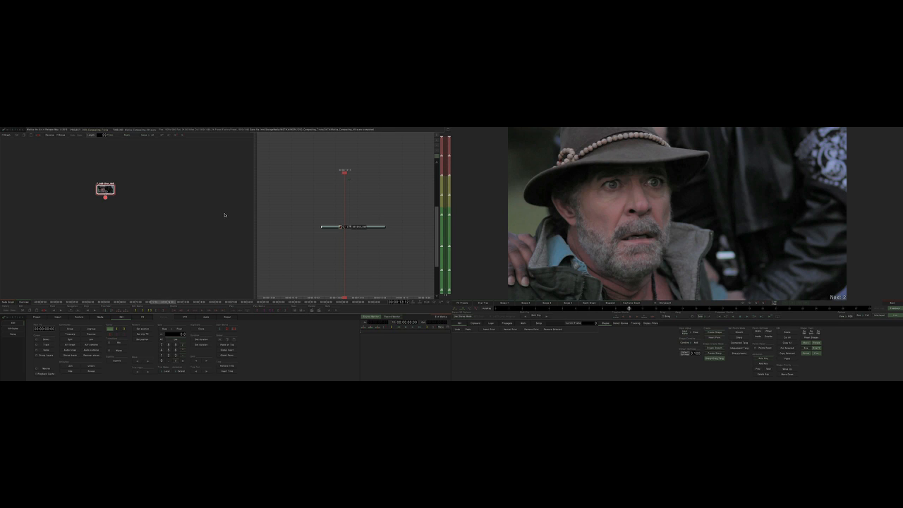
mouse_move(511, 201)
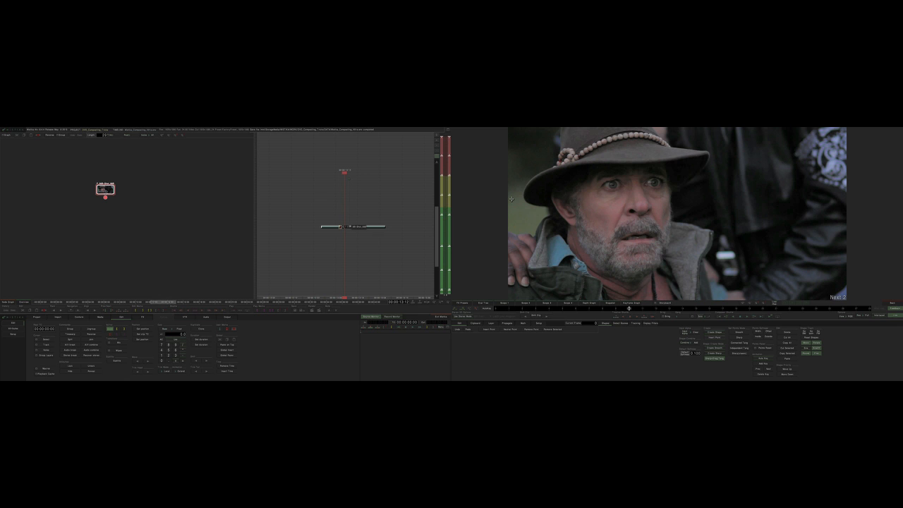
mouse_move(661, 220)
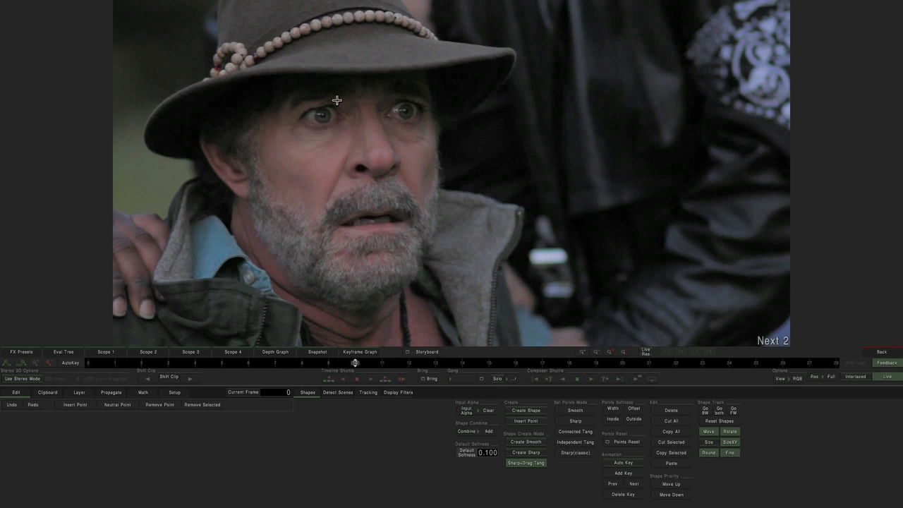
mouse_move(235, 130)
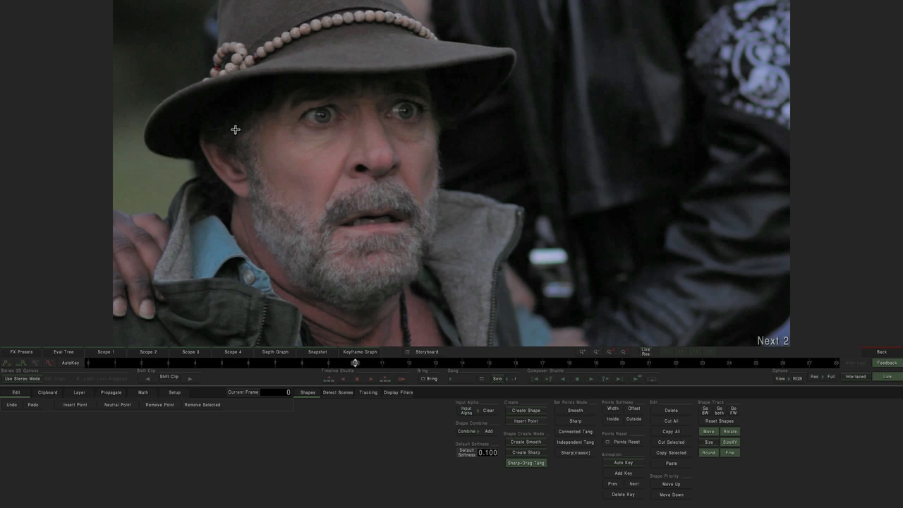
mouse_move(354, 361)
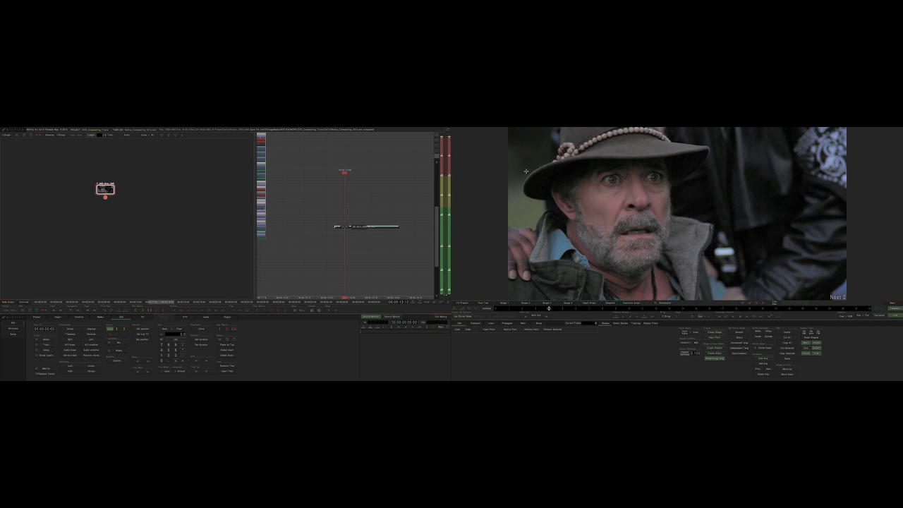
mouse_move(559, 187)
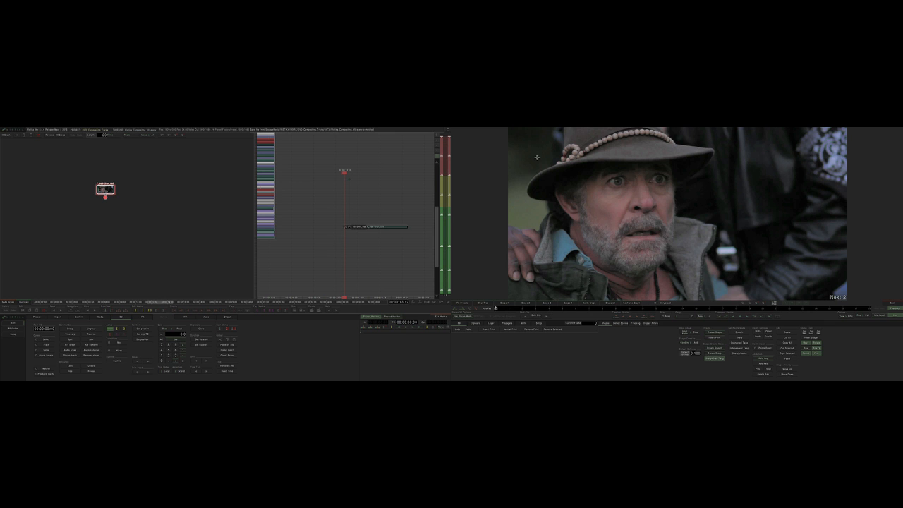
mouse_move(496, 312)
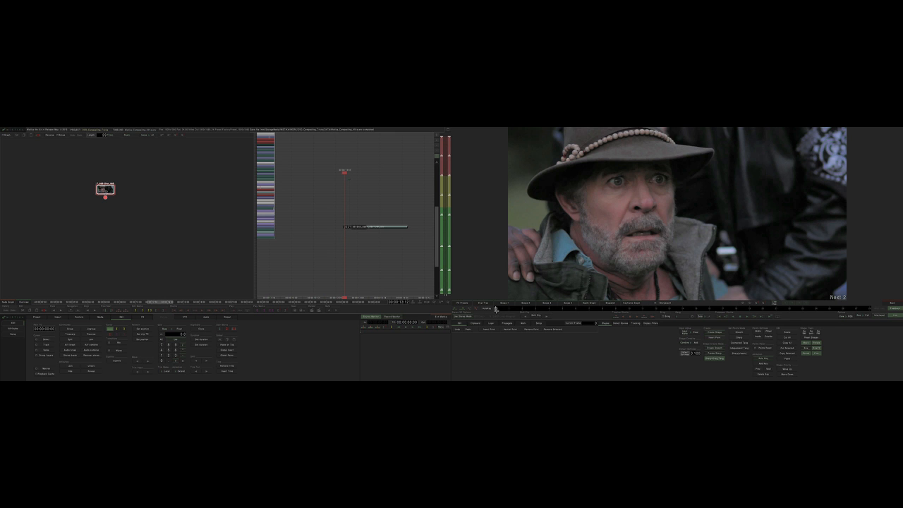